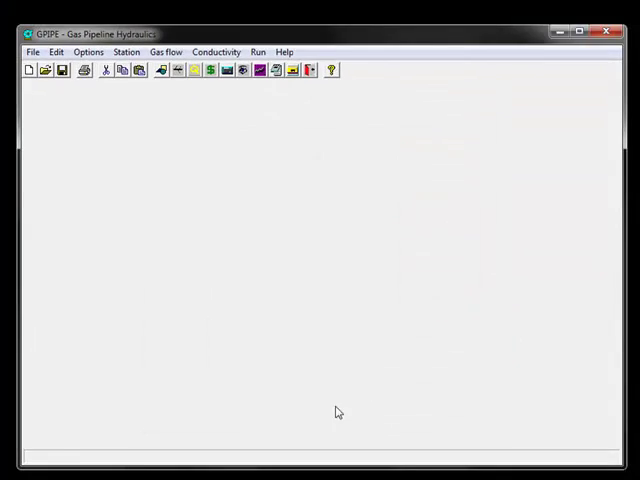
# Dismiss the getting-started introduction screen and bring up GPIPE's General Help software overview
pyautogui.click(285, 52)
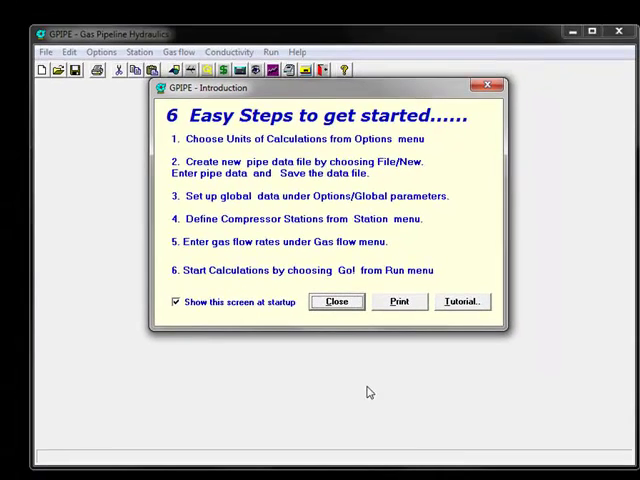
pyautogui.click(336, 301)
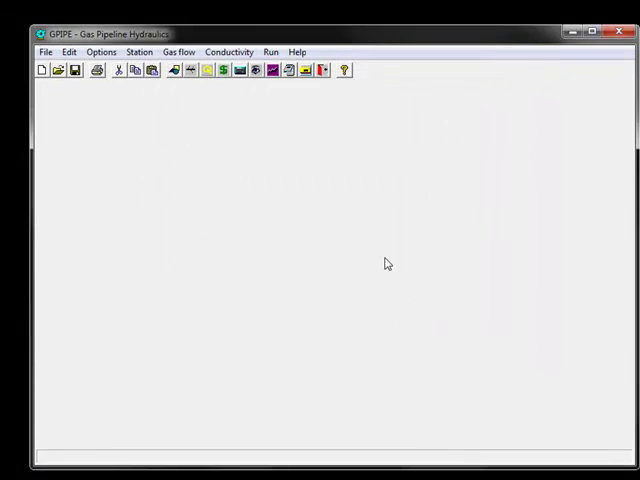
pyautogui.moveTo(38, 94)
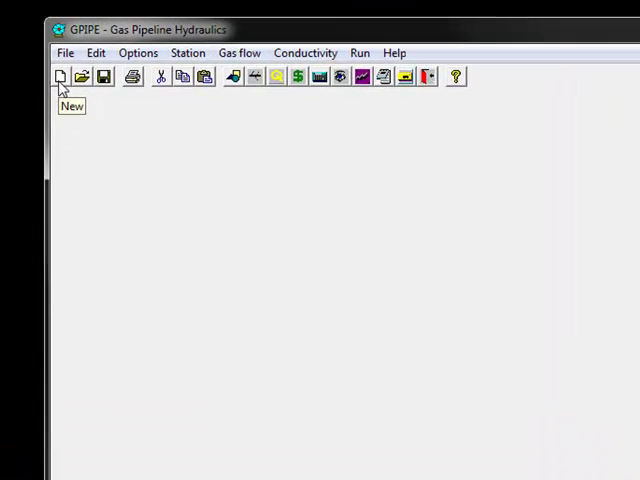
pyautogui.moveTo(84, 82)
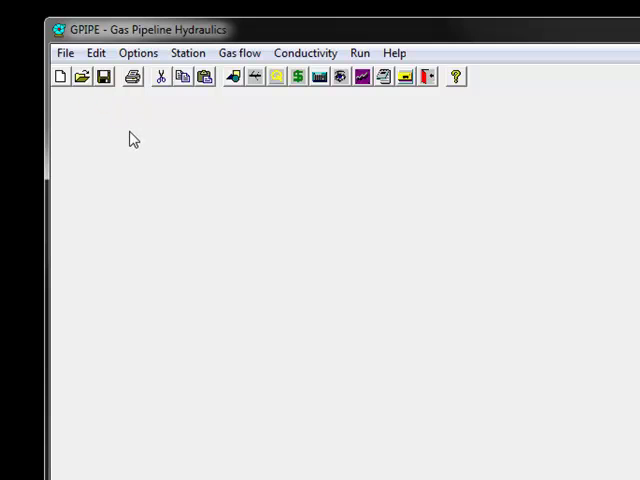
pyautogui.moveTo(134, 79)
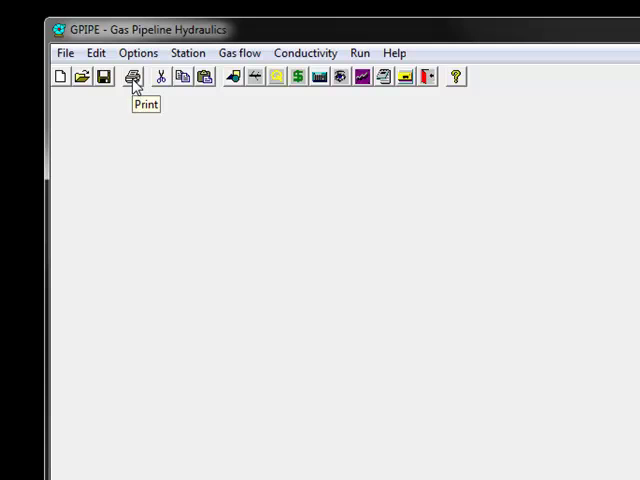
pyautogui.moveTo(192, 79)
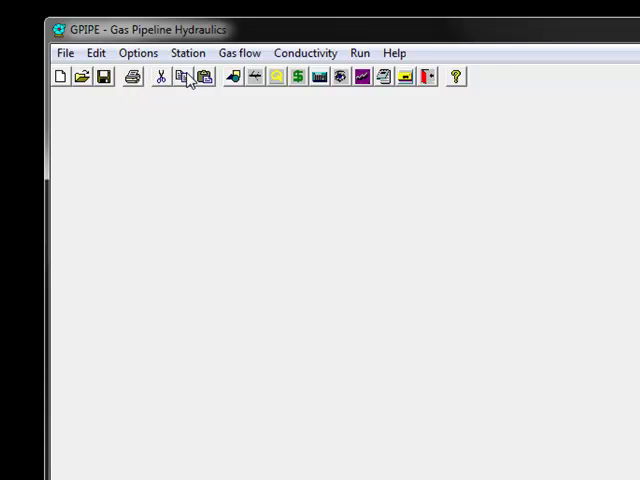
pyautogui.moveTo(232, 78)
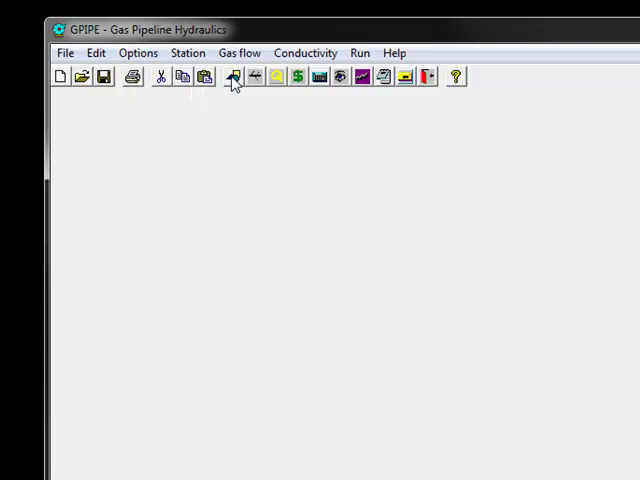
pyautogui.moveTo(233, 77)
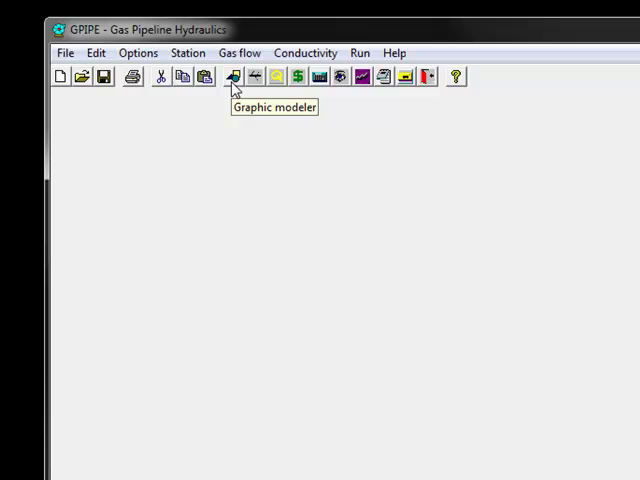
pyautogui.moveTo(288, 98)
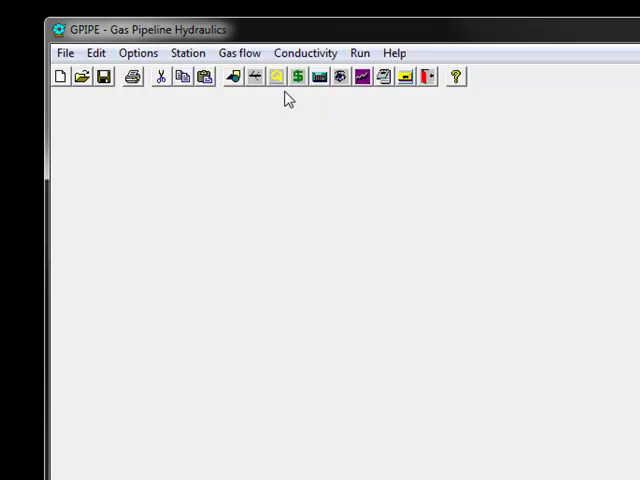
pyautogui.moveTo(252, 78)
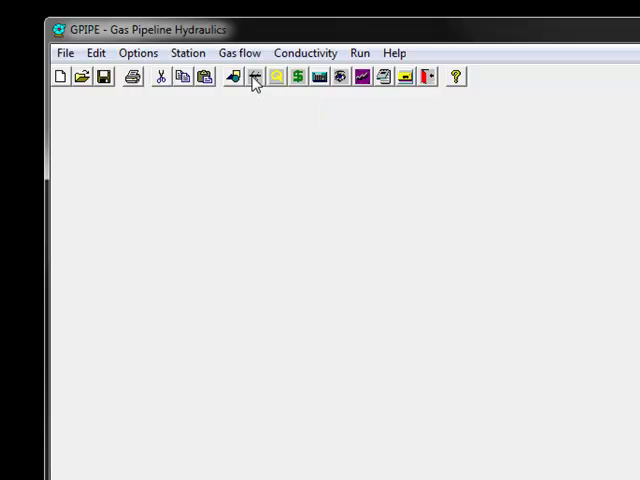
pyautogui.moveTo(254, 78)
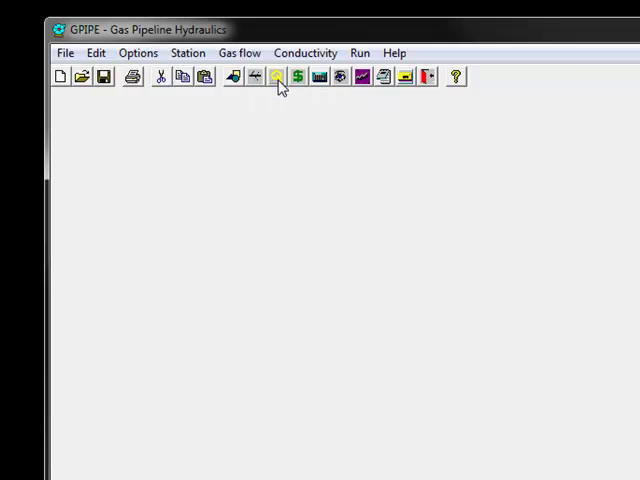
pyautogui.moveTo(278, 77)
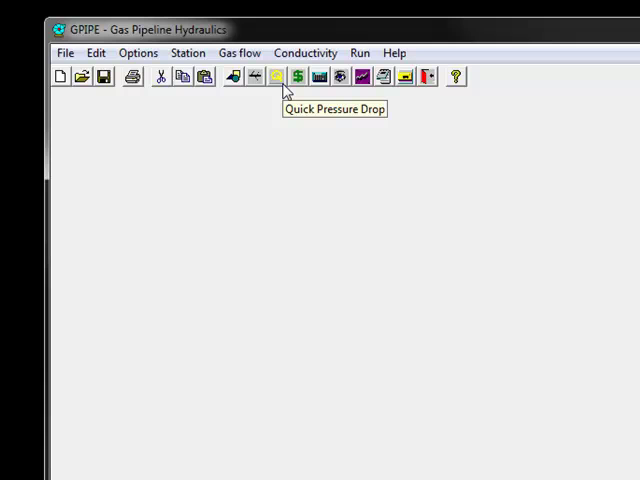
pyautogui.moveTo(299, 77)
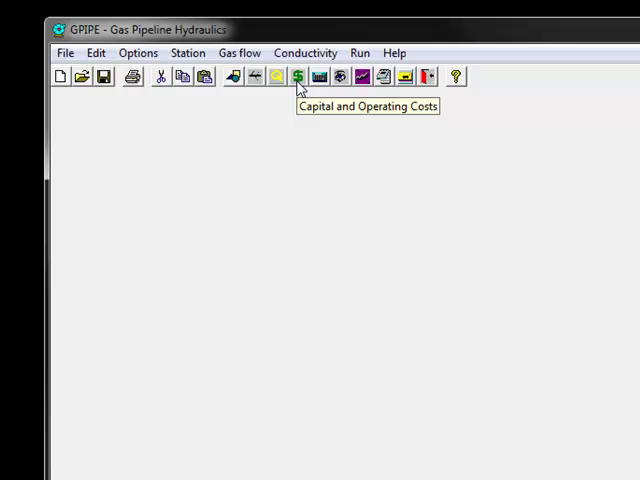
pyautogui.moveTo(335, 117)
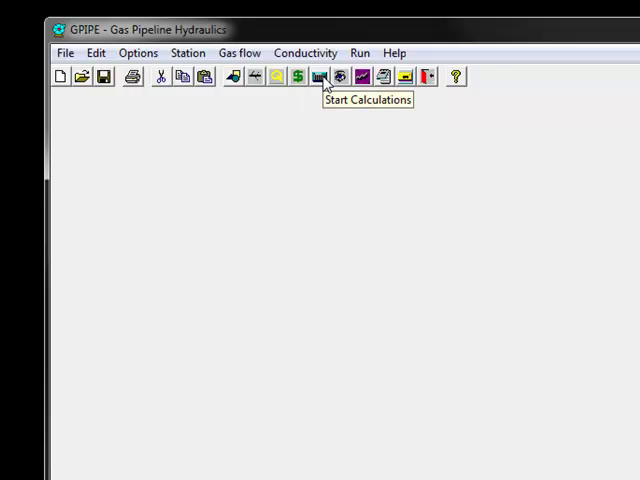
pyautogui.moveTo(342, 78)
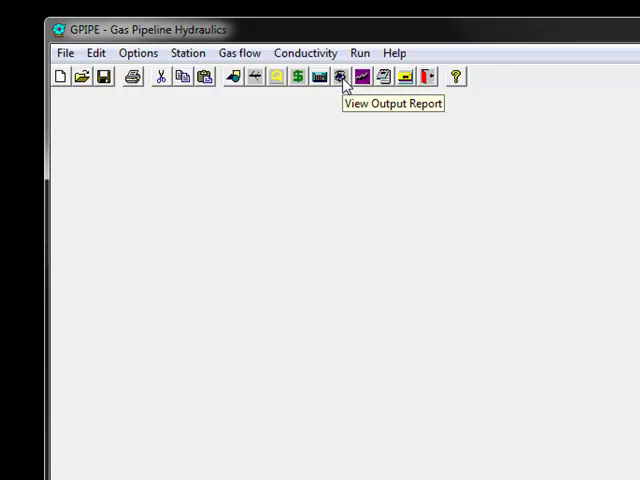
pyautogui.moveTo(409, 157)
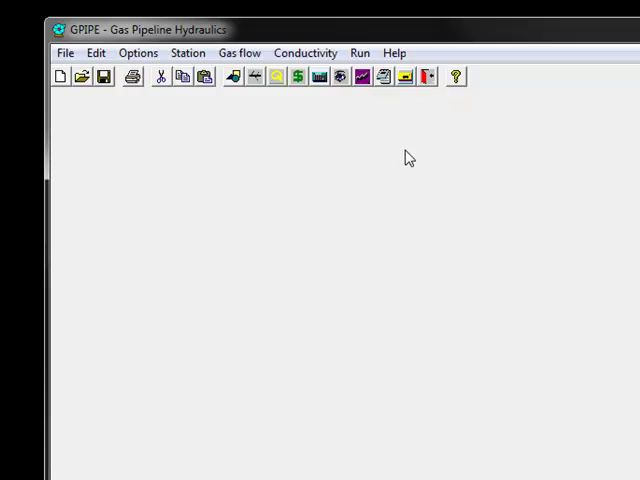
pyautogui.moveTo(363, 76)
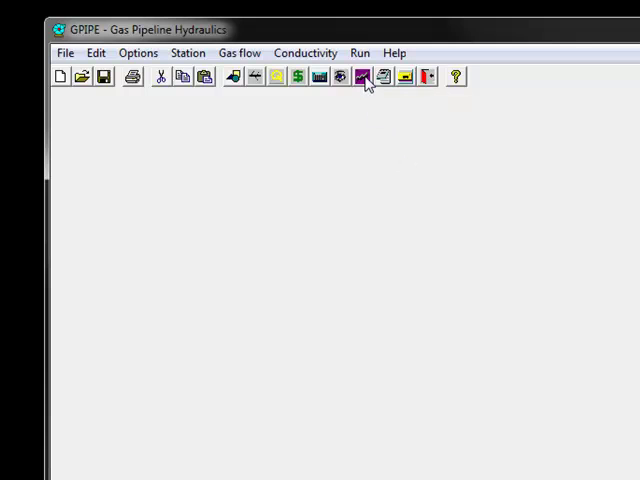
pyautogui.moveTo(364, 77)
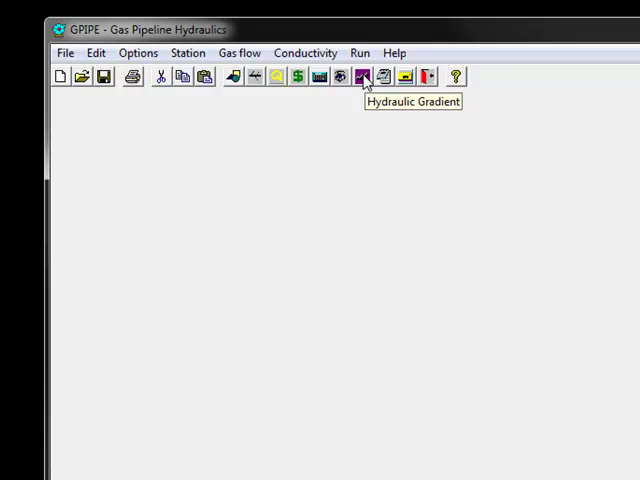
pyautogui.moveTo(371, 118)
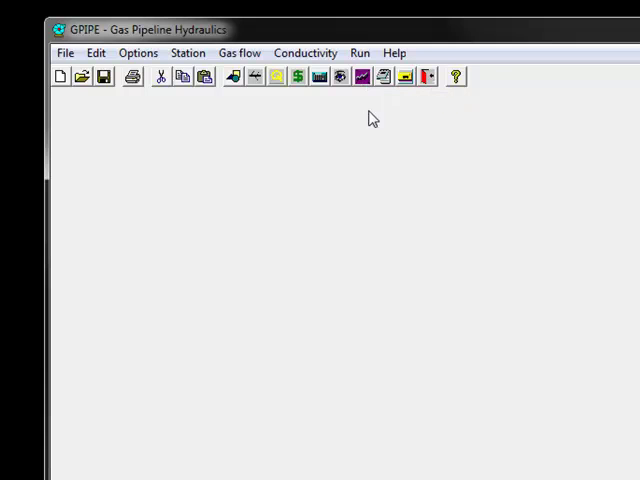
pyautogui.moveTo(384, 78)
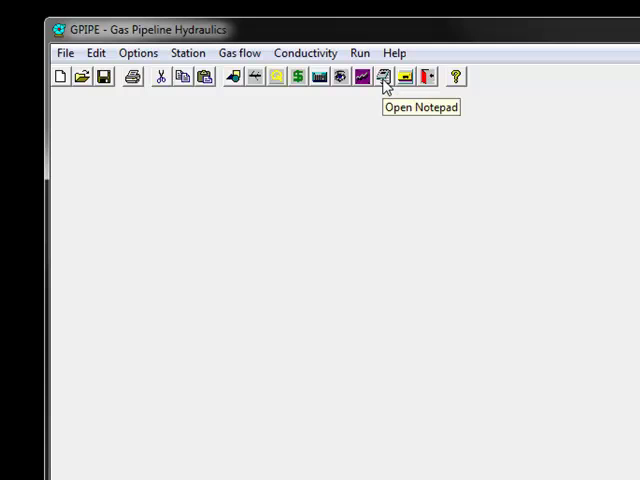
pyautogui.moveTo(407, 95)
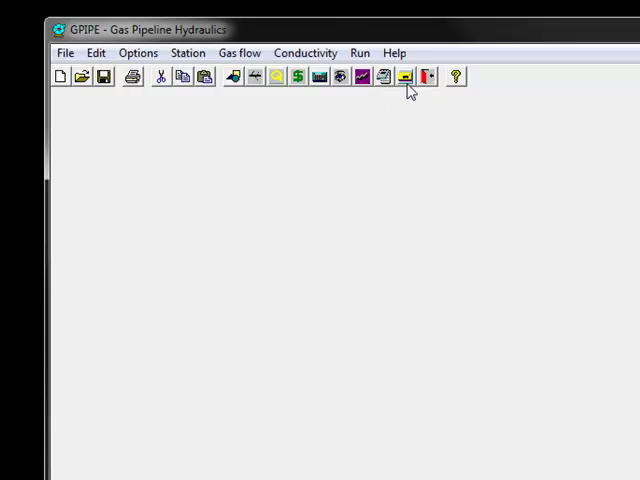
pyautogui.moveTo(407, 76)
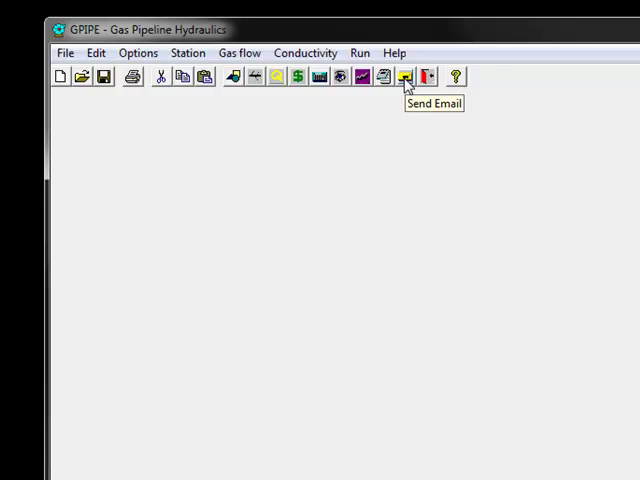
pyautogui.moveTo(431, 139)
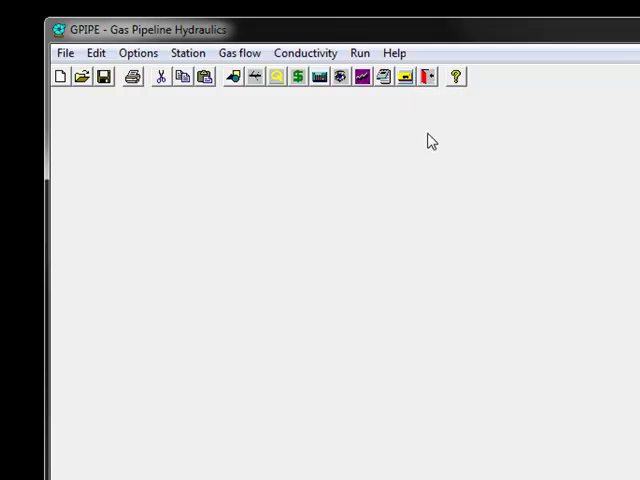
pyautogui.moveTo(426, 78)
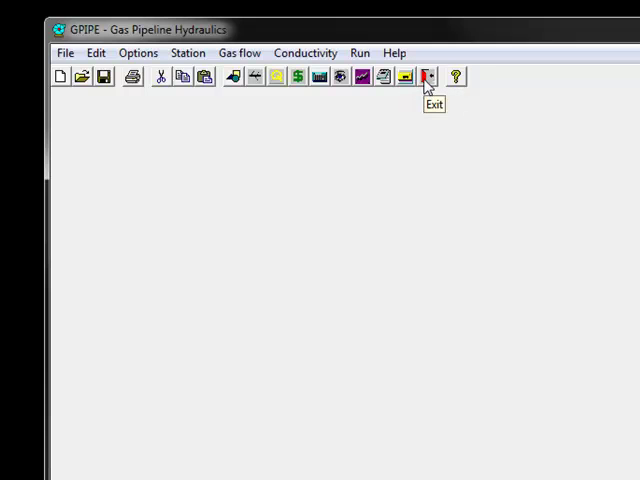
pyautogui.moveTo(454, 78)
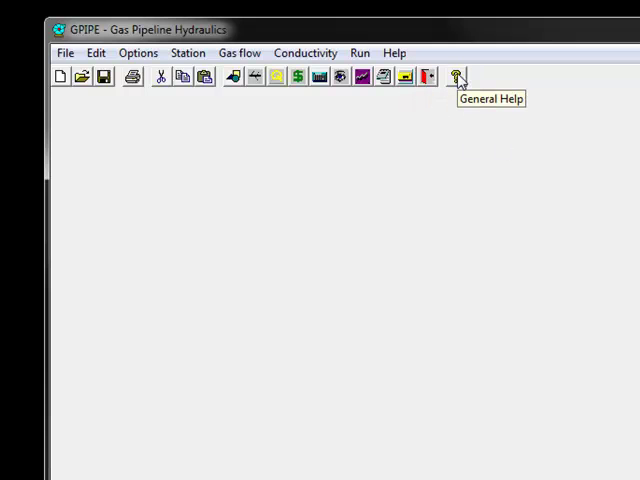
pyautogui.moveTo(456, 82)
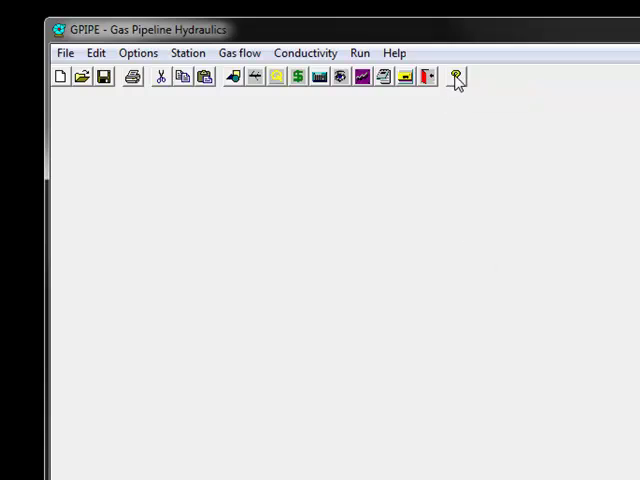
pyautogui.click(452, 78)
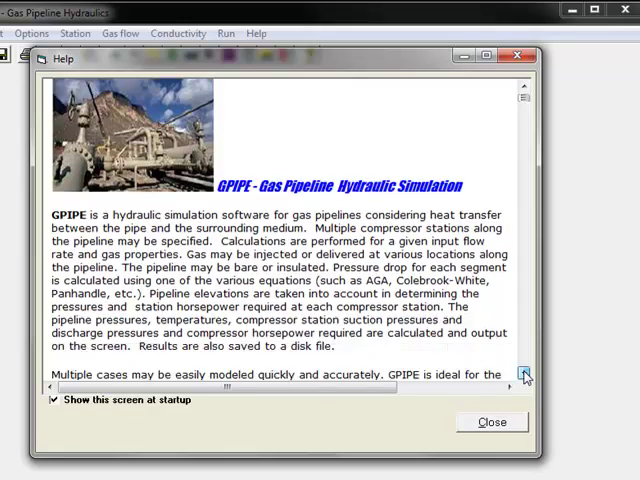
# Read down through the help window's features and menu descriptions, then close it
pyautogui.click(526, 375)
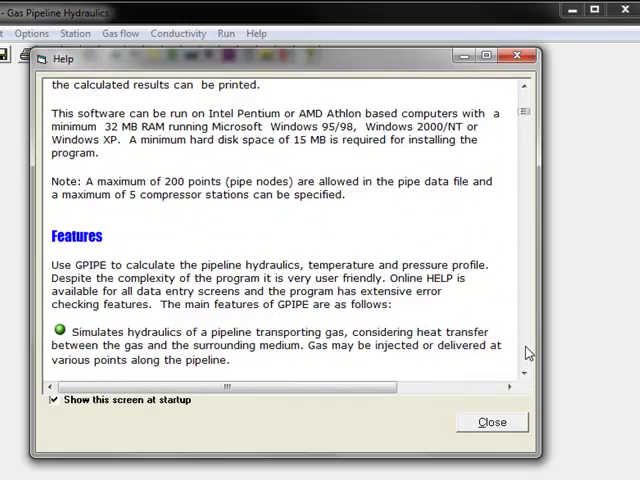
pyautogui.scroll(-3)
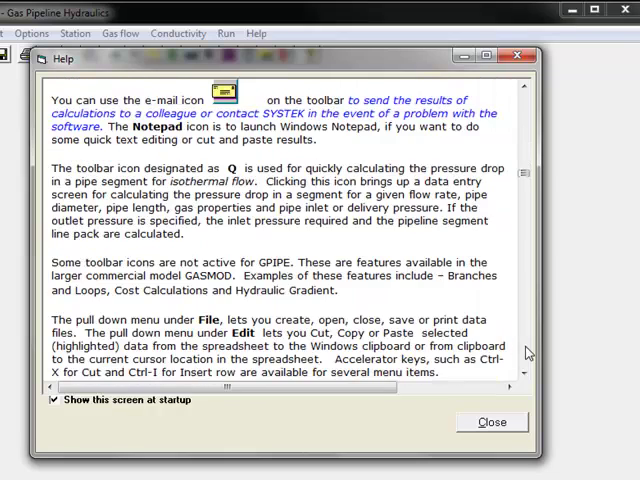
pyautogui.scroll(-3)
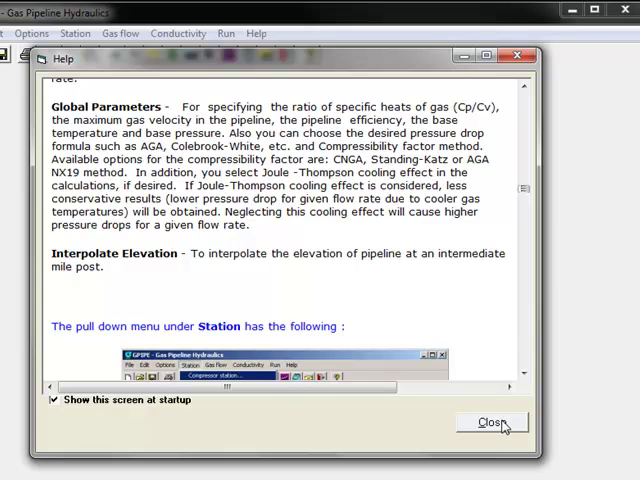
pyautogui.click(487, 422)
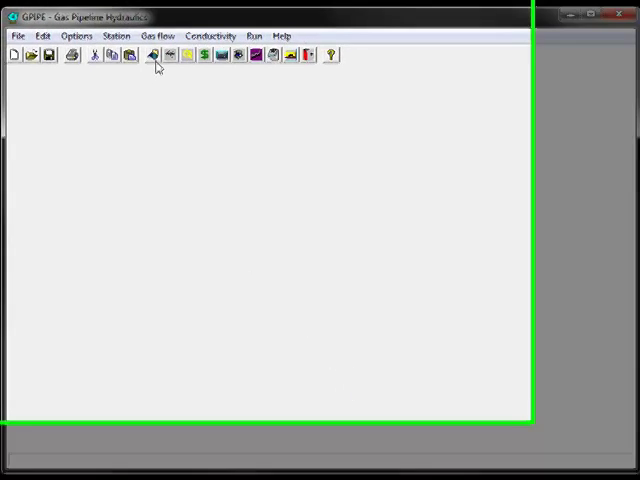
pyautogui.moveTo(227, 78)
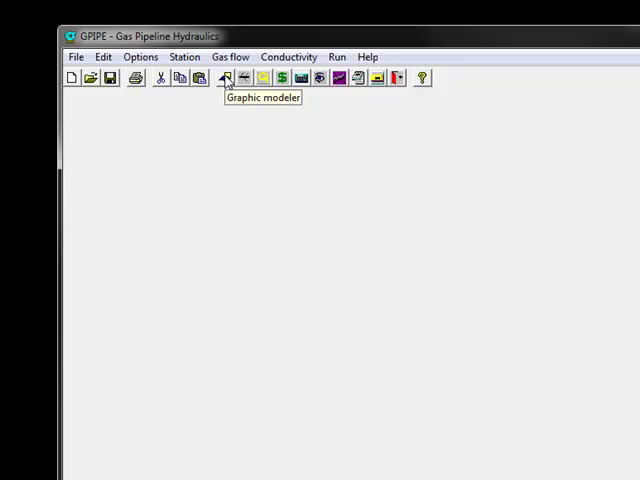
pyautogui.click(227, 78)
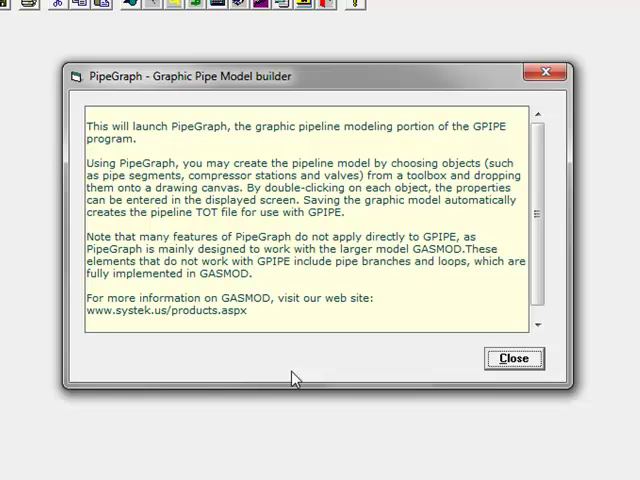
pyautogui.moveTo(309, 355)
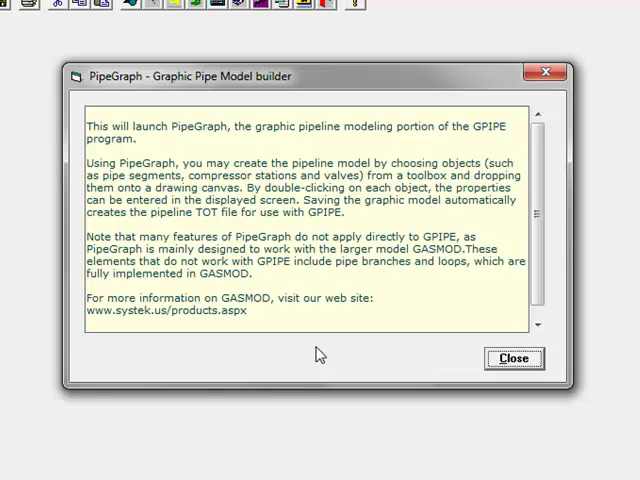
pyautogui.moveTo(383, 320)
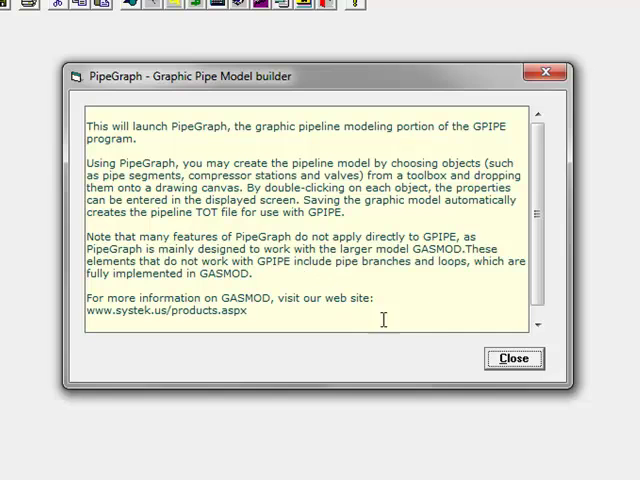